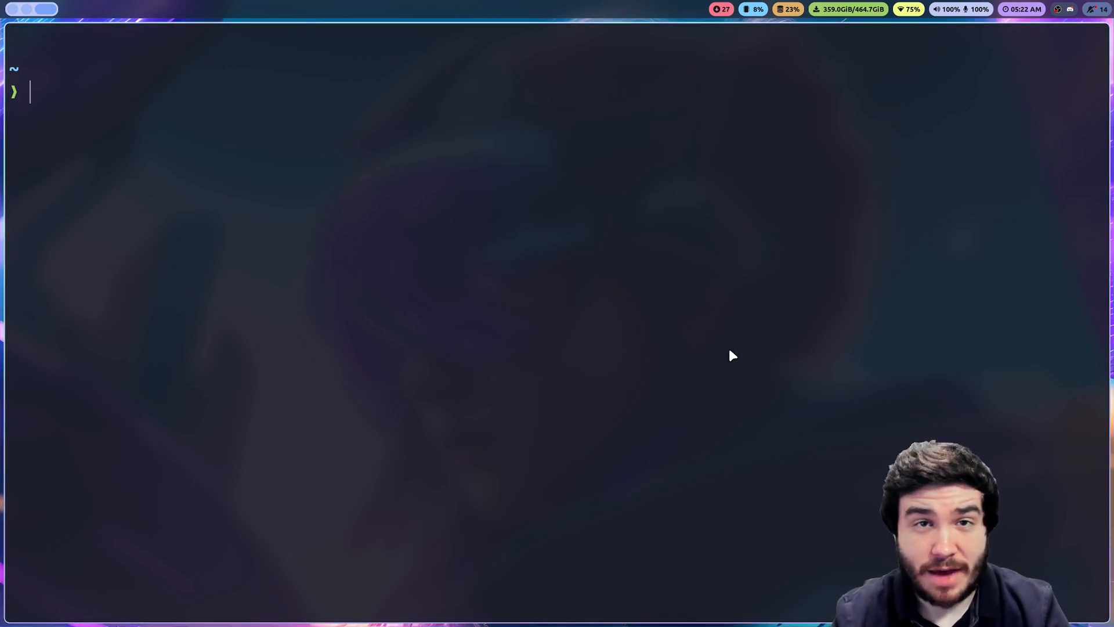
{"action": "type", "text": "vim"}
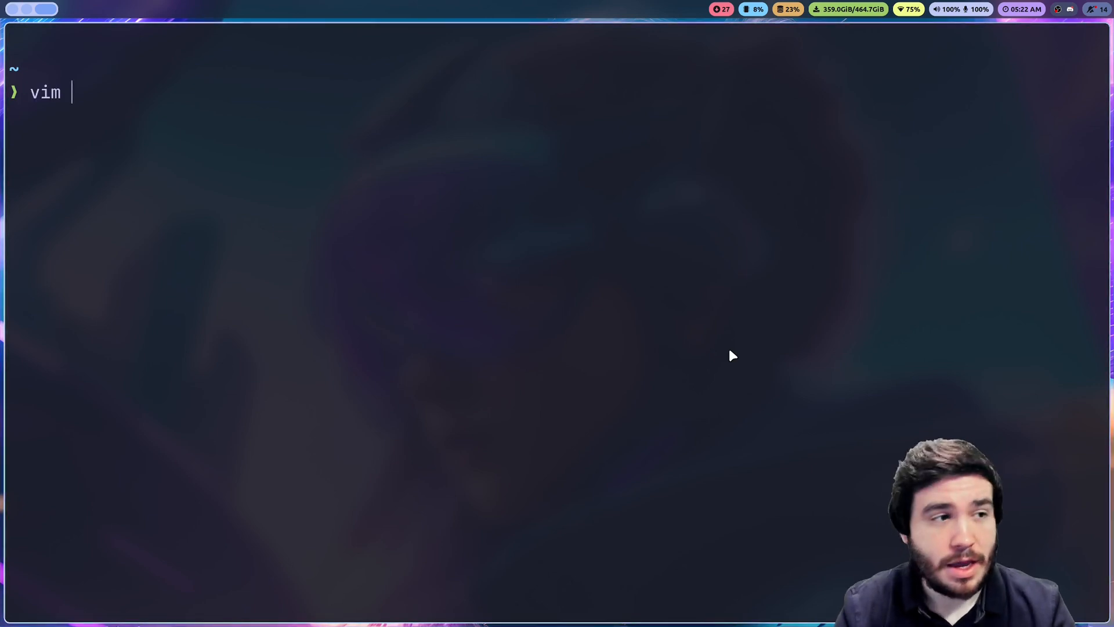
{"action": "type", "text": ".config/"}
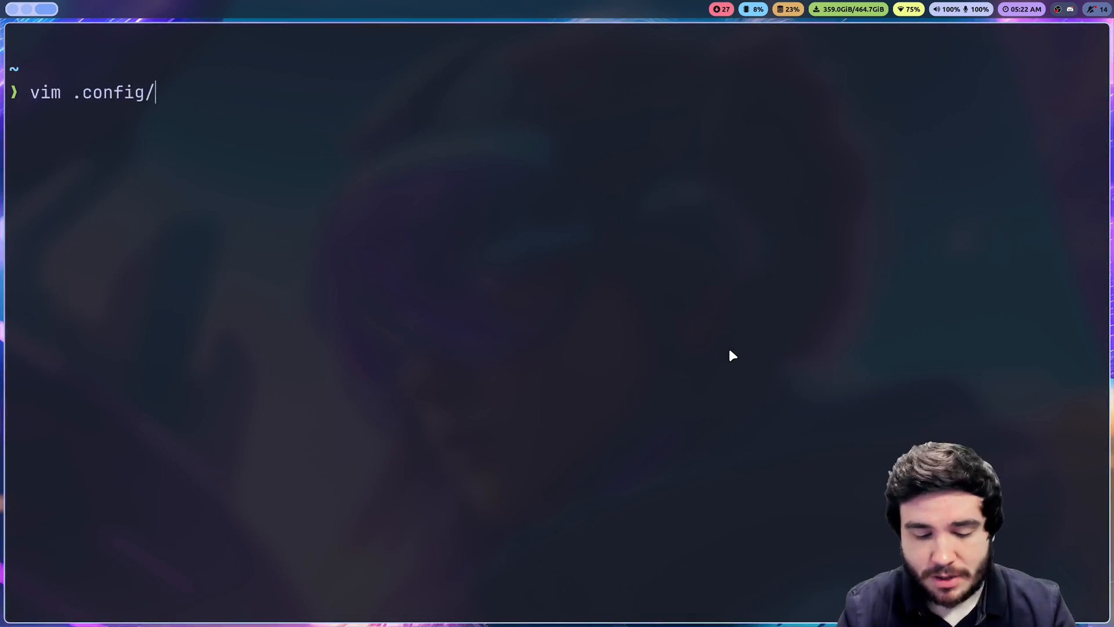
{"action": "type", "text": "hypr/i"}
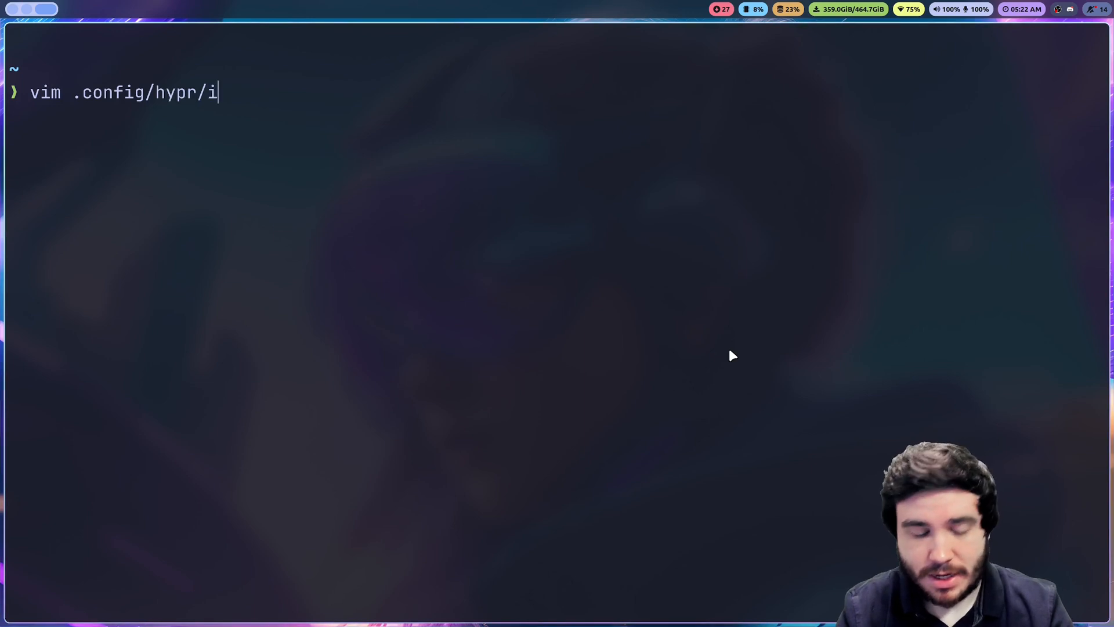